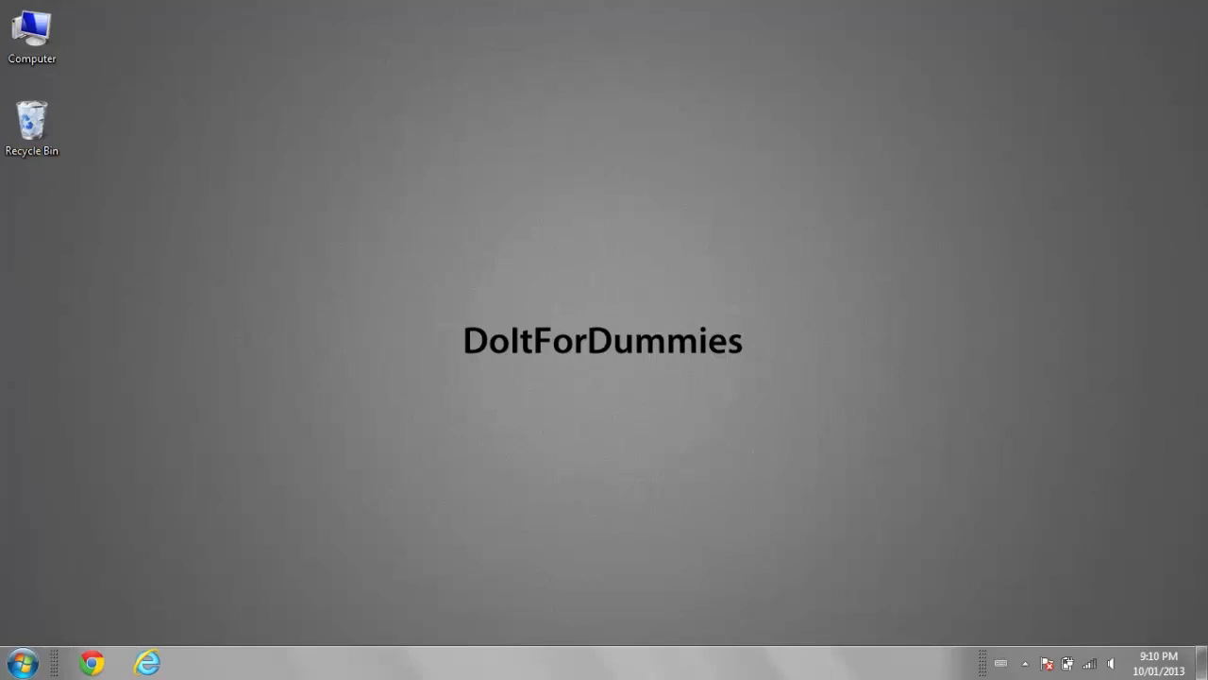
- Search the Start menu for 'user' and open the User Accounts Control Panel page
{"action": "left_click", "coordinate": [19, 661]}
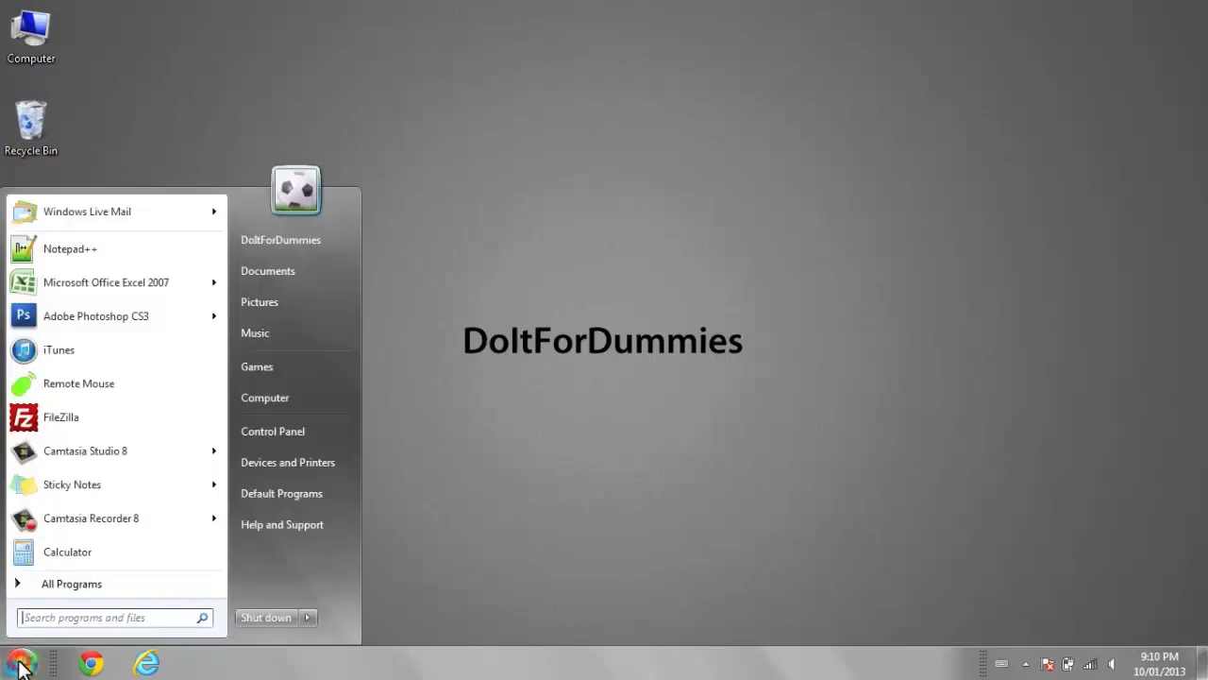
{"action": "type", "text": "user"}
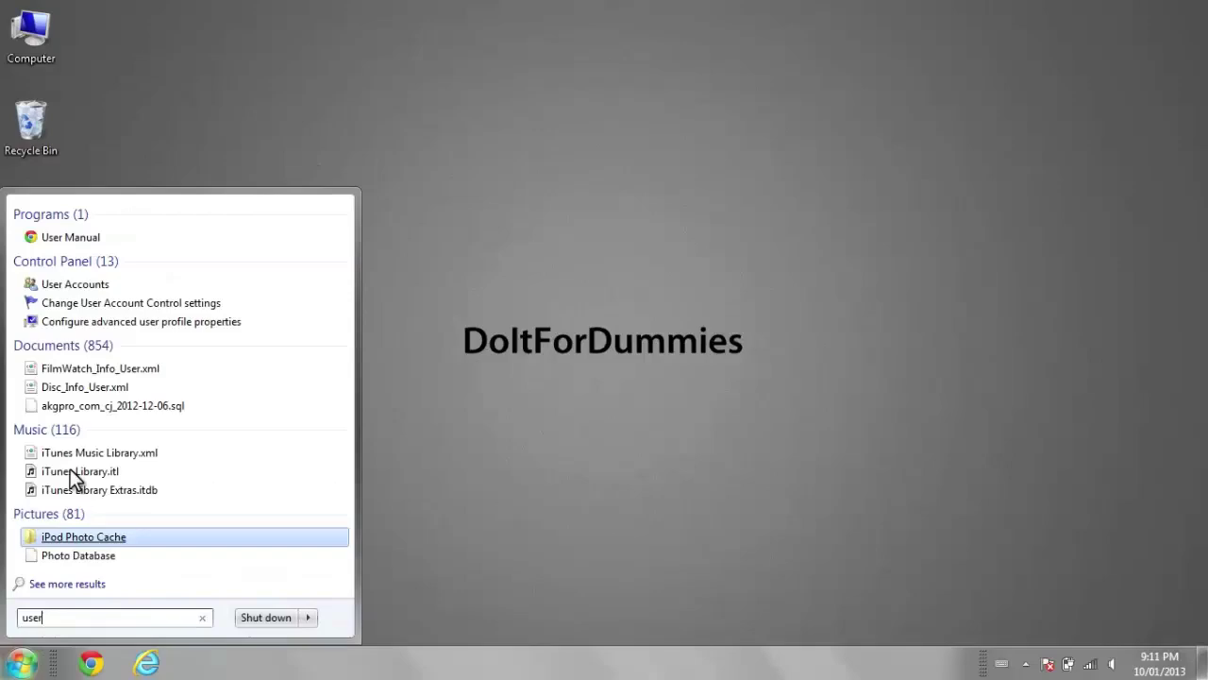
{"action": "left_click", "coordinate": [74, 283]}
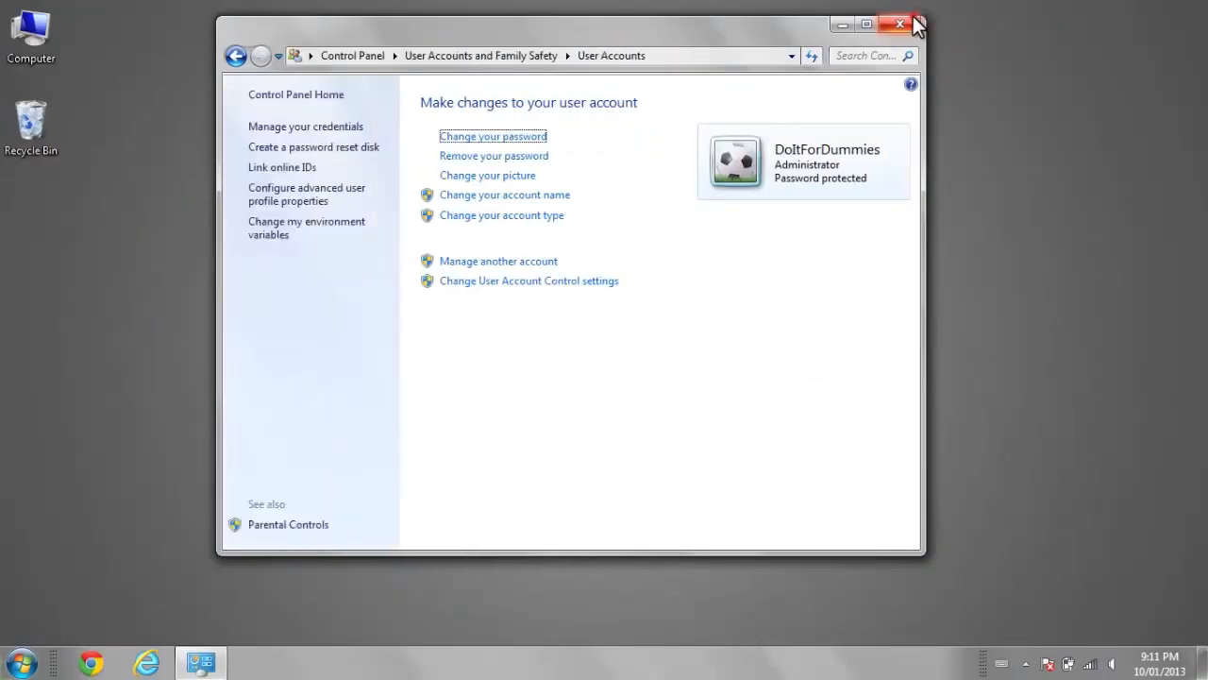
- Pair the iPhone via 'Add a Bluetooth device', confirming the matching pairing code
{"action": "left_click", "coordinate": [899, 24]}
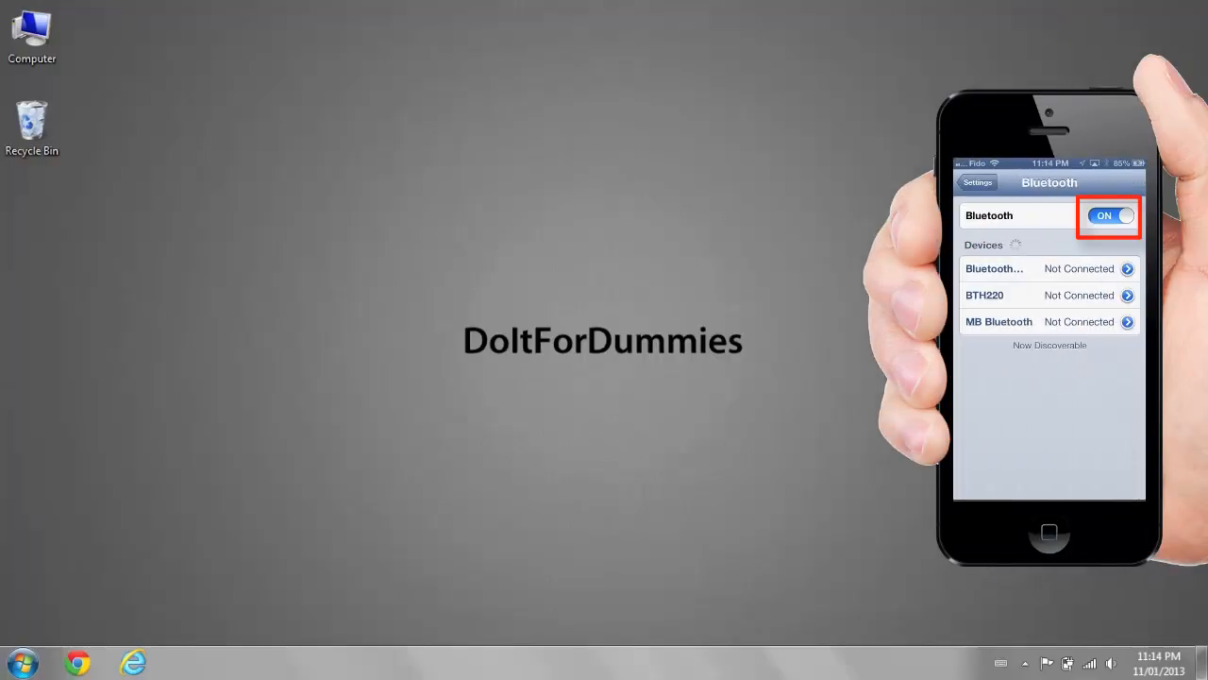
{"action": "left_click", "coordinate": [21, 662]}
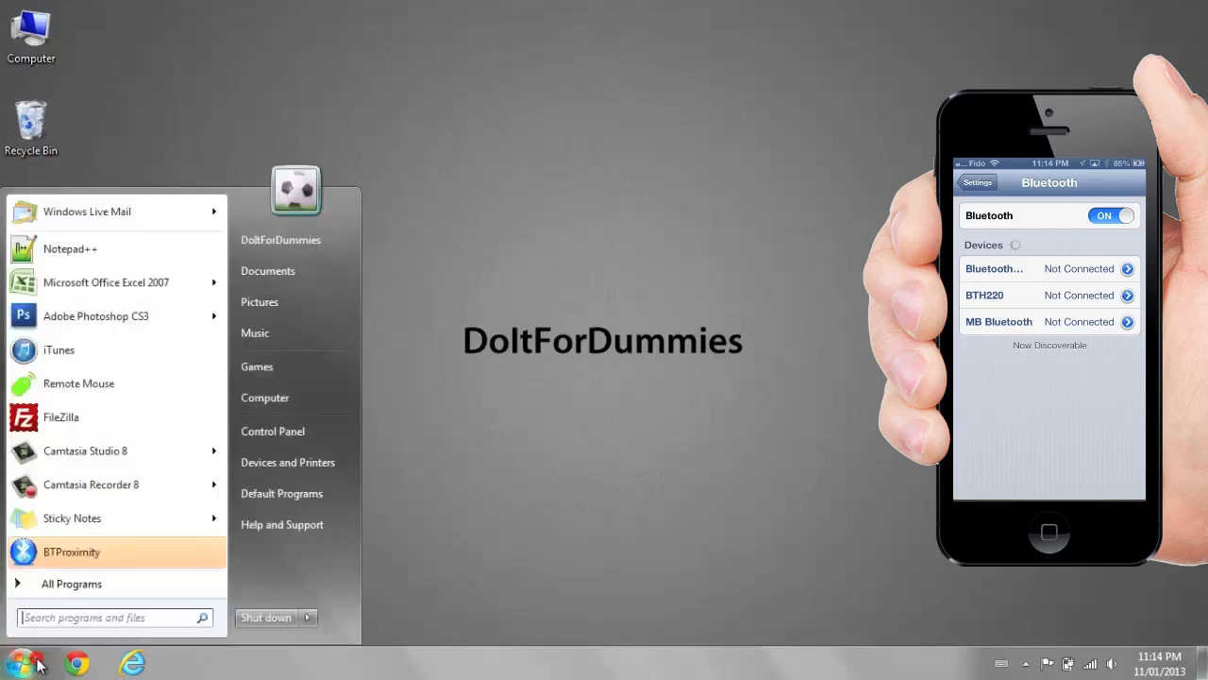
{"action": "type", "text": "bluetooth"}
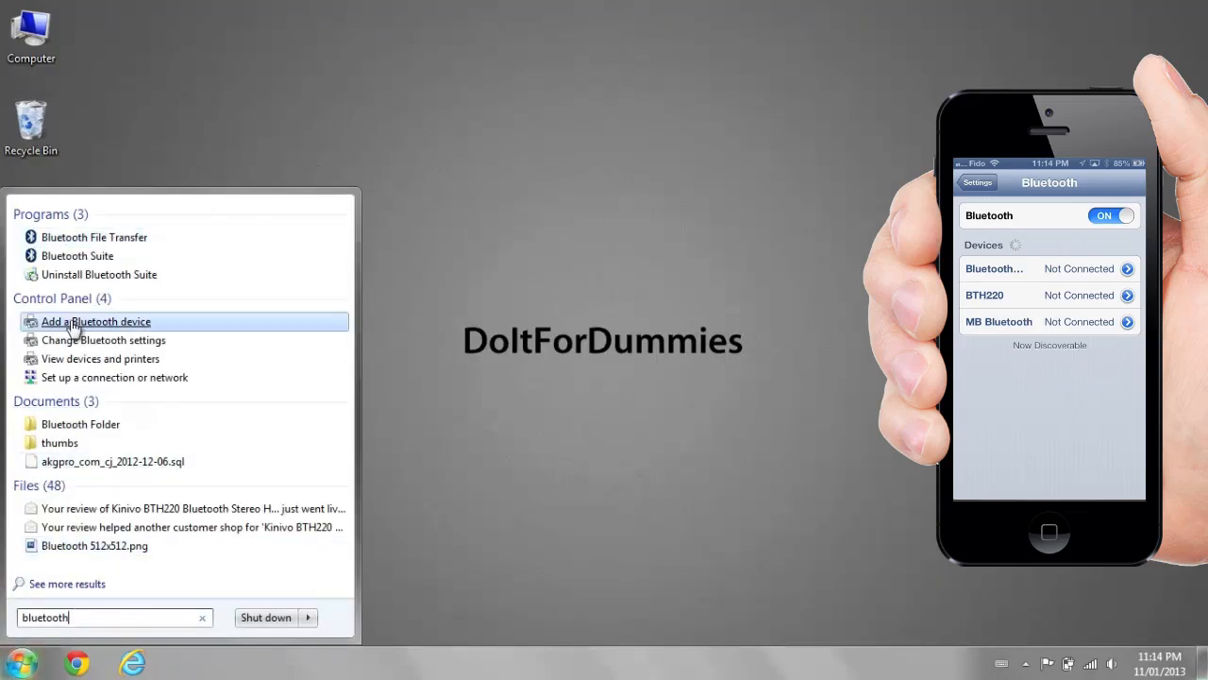
{"action": "left_click", "coordinate": [95, 321]}
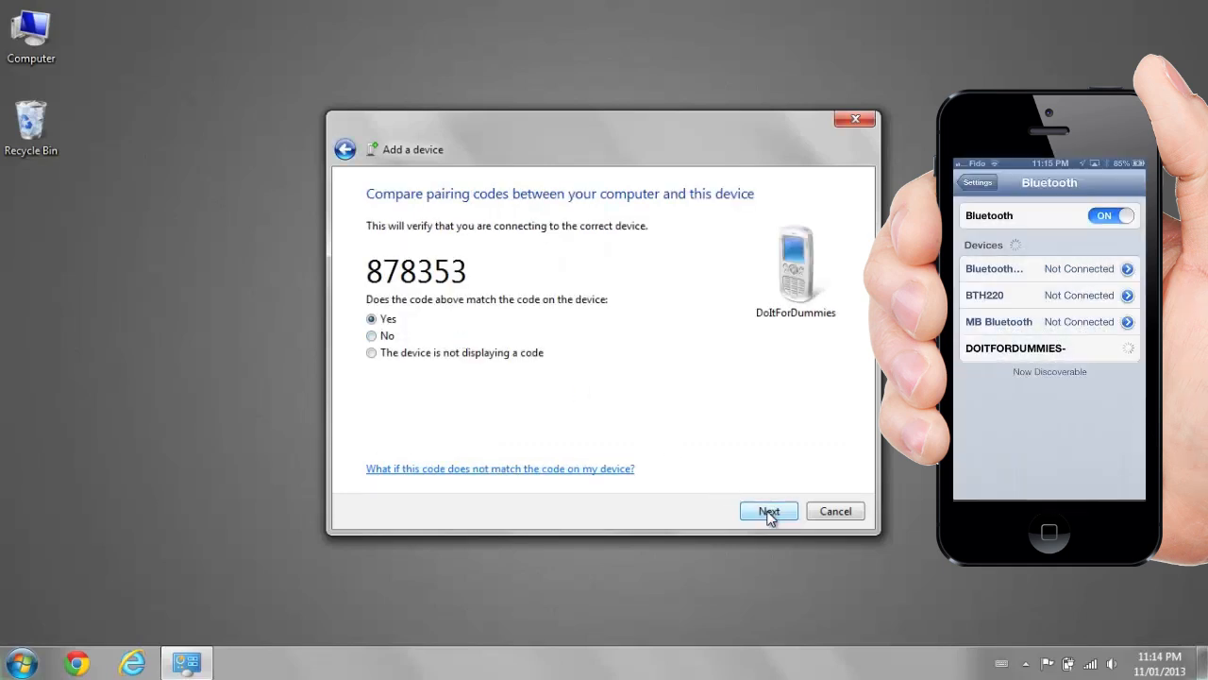
{"action": "left_click", "coordinate": [768, 511]}
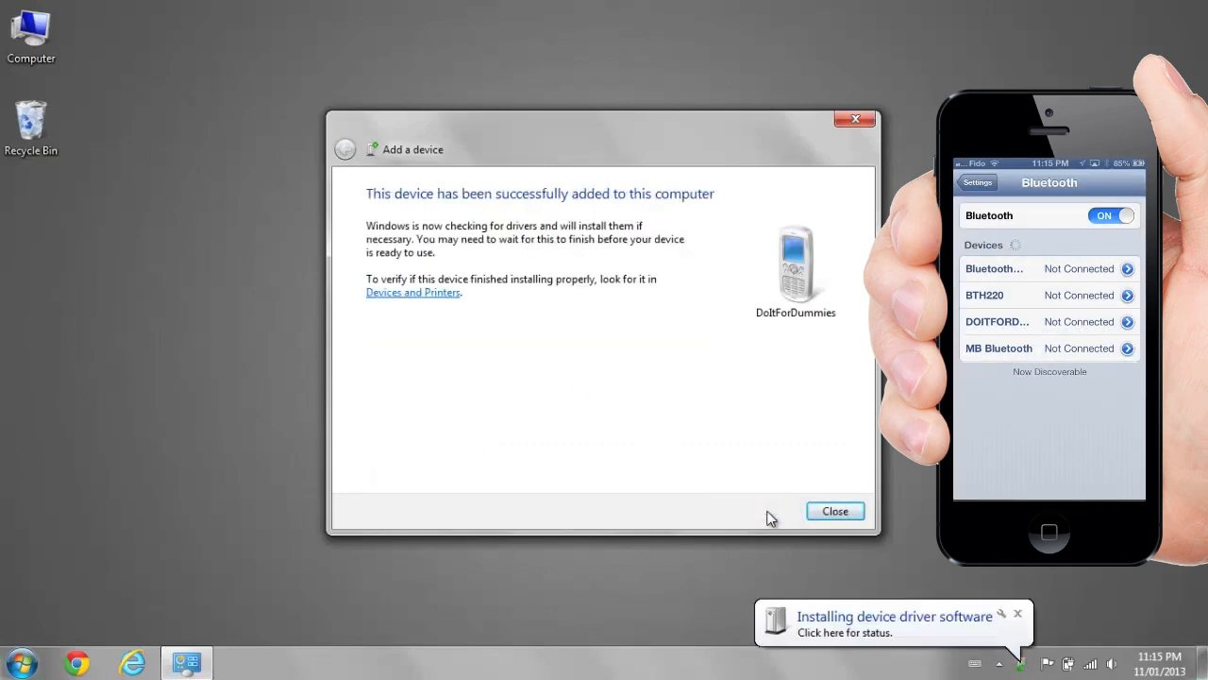
{"action": "left_click", "coordinate": [833, 509]}
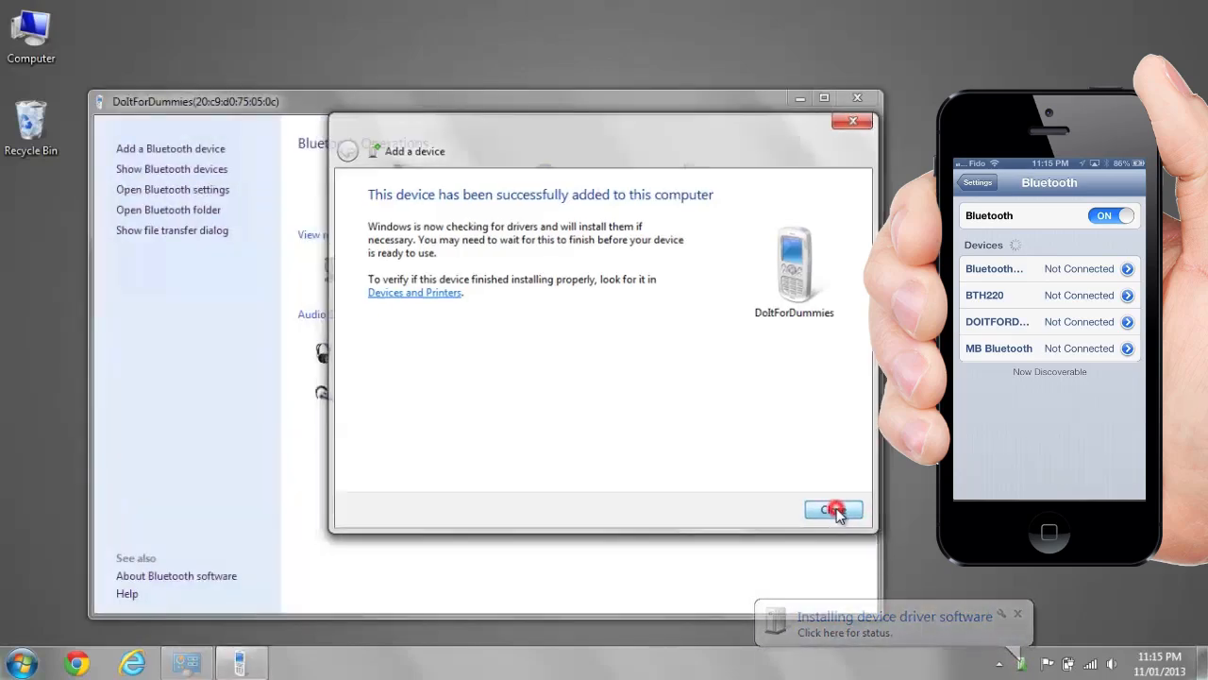
{"action": "left_click", "coordinate": [832, 510]}
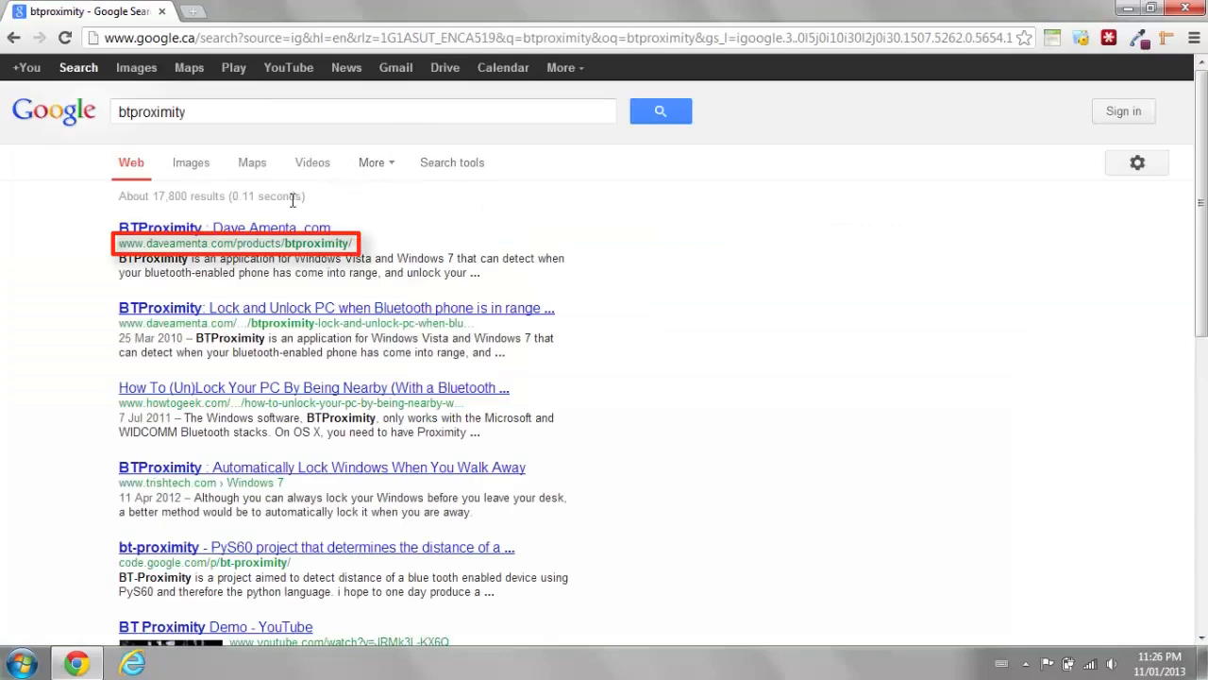
- Open the daveamenta.com BTProximity page, download the ClickOnce installer and approve installation
{"action": "left_click", "coordinate": [158, 228]}
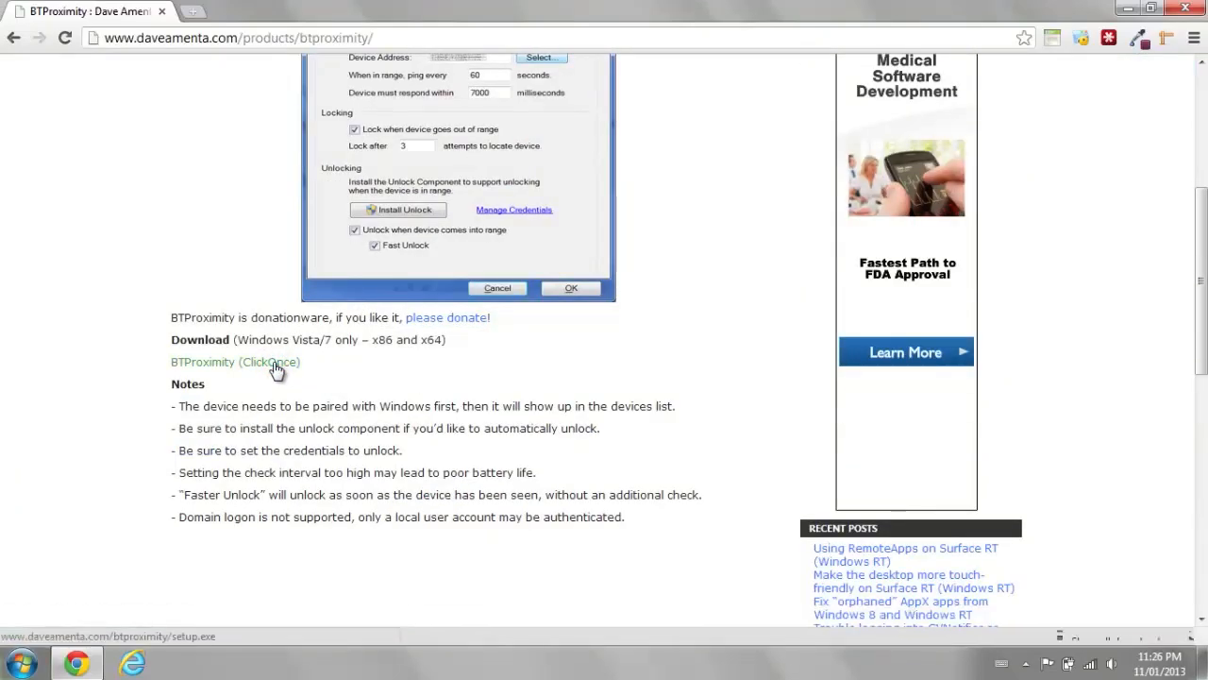
{"action": "left_click", "coordinate": [235, 361]}
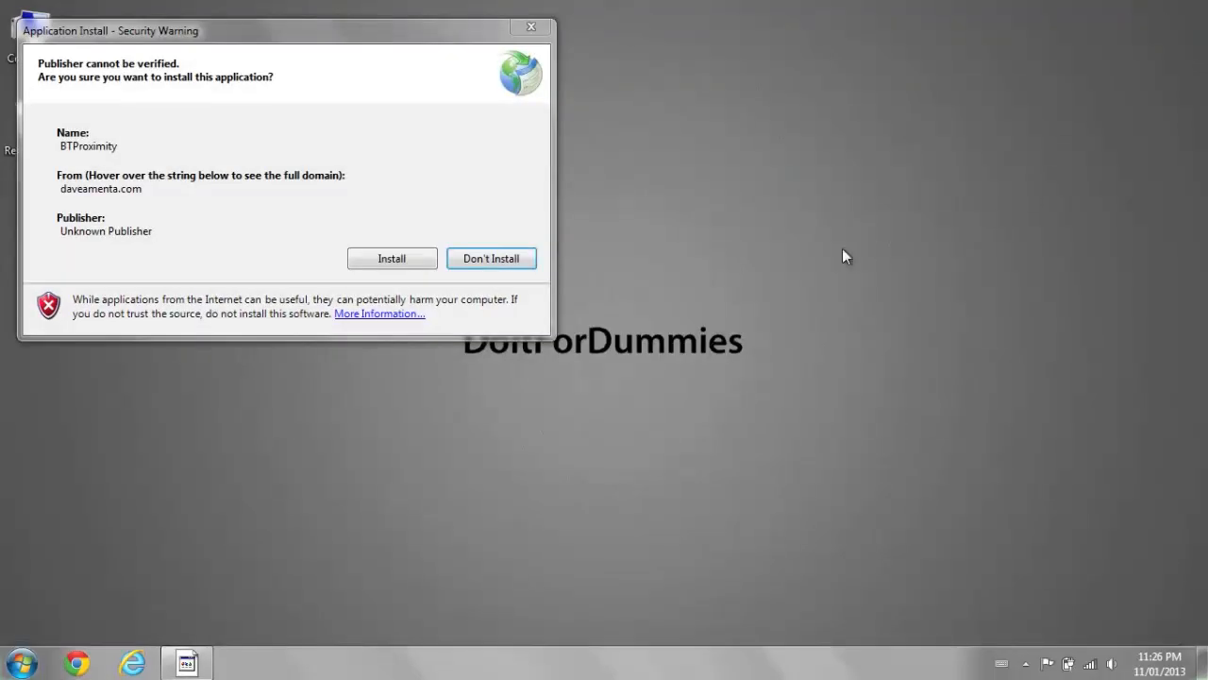
{"action": "left_click", "coordinate": [491, 258]}
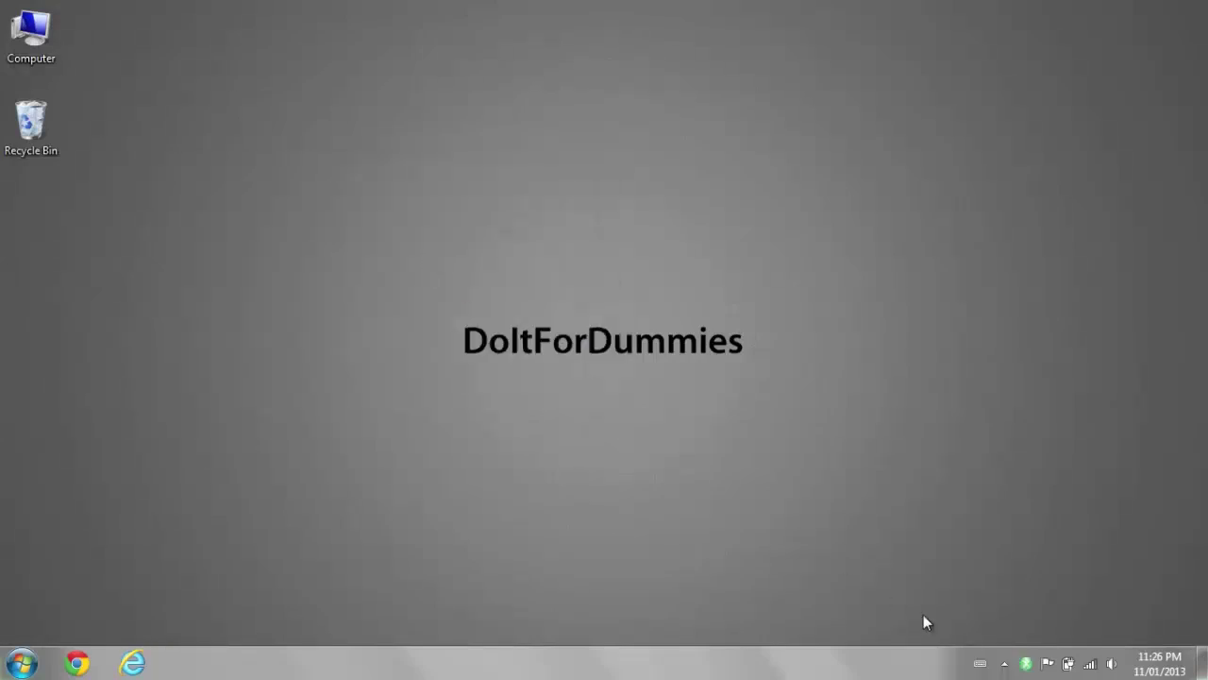
- Open BTProximity's configuration from the tray icon and install the Unlock component
{"action": "right_click", "coordinate": [1025, 664]}
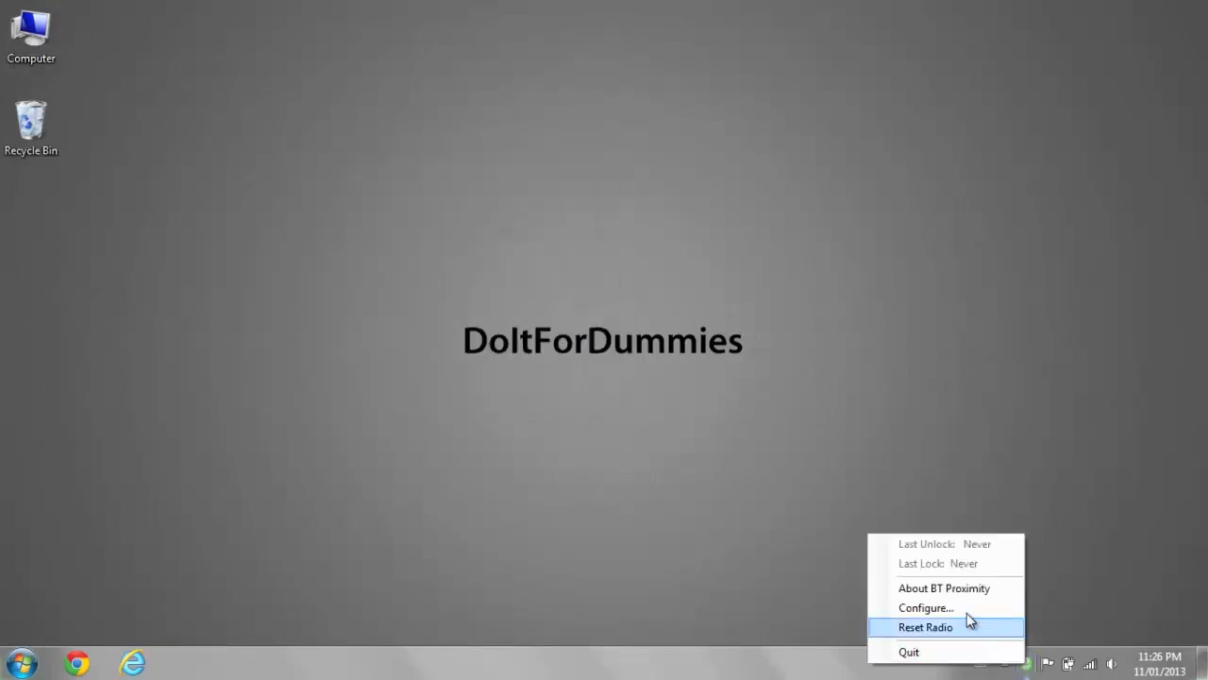
{"action": "left_click", "coordinate": [925, 607]}
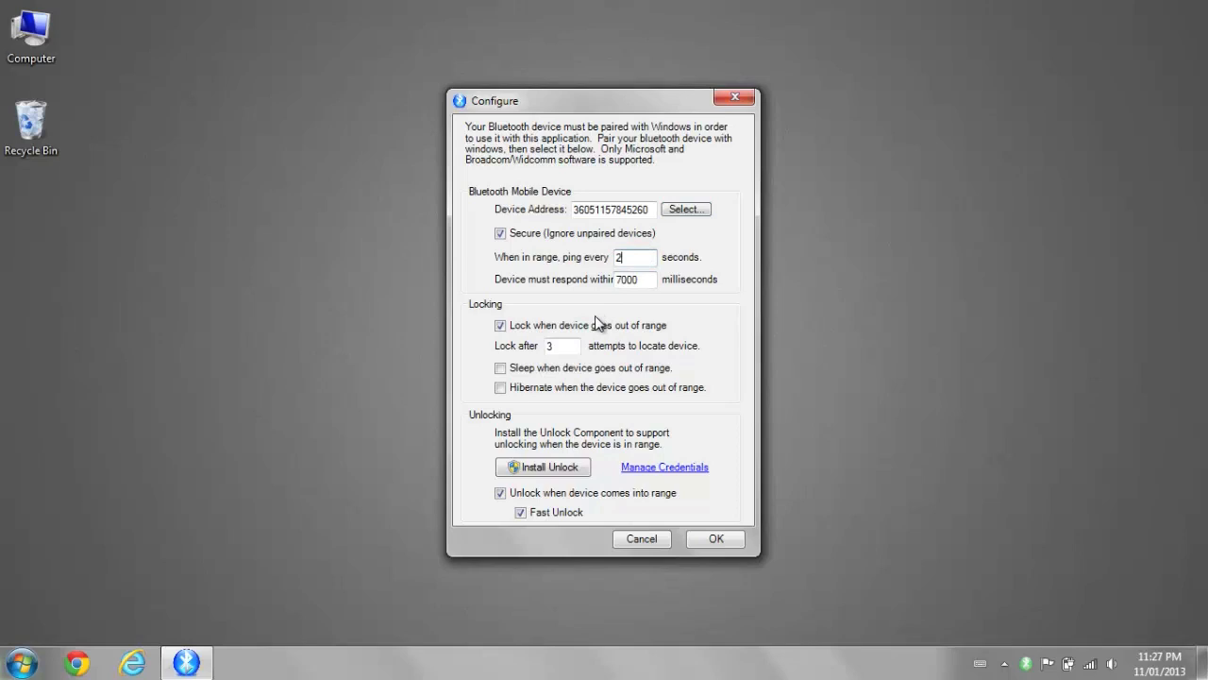
{"action": "left_click", "coordinate": [500, 493]}
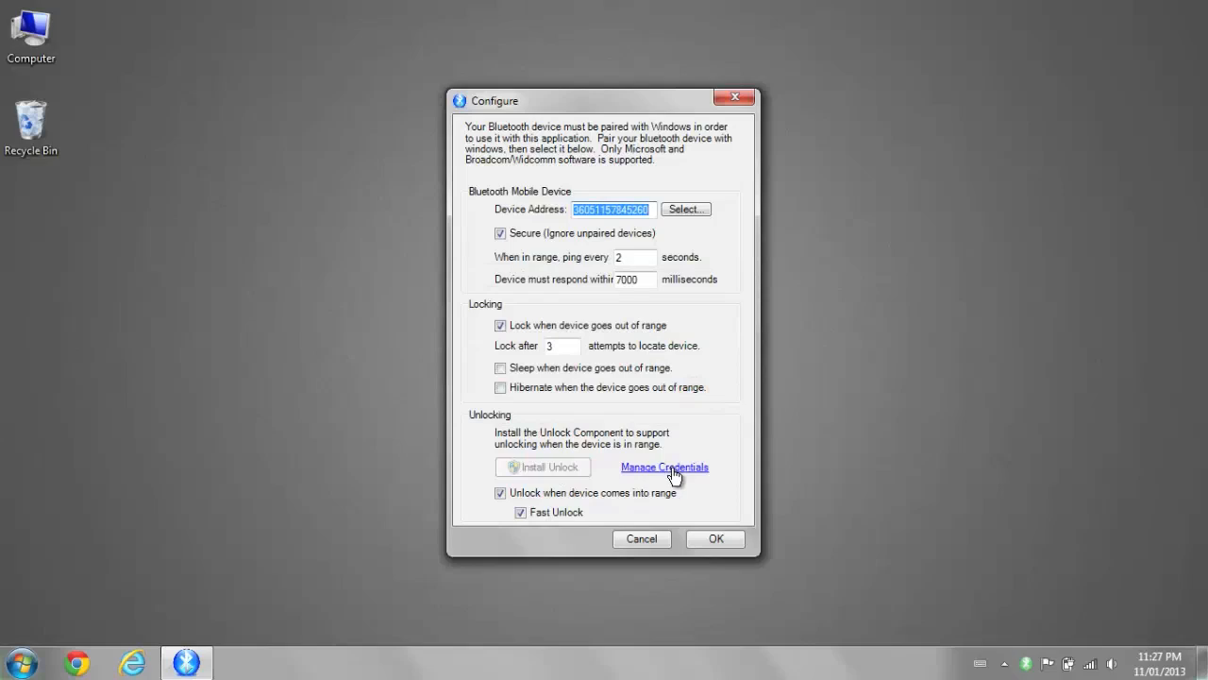
- Save the Windows logon credentials and start selecting the paired phone to monitor
{"action": "left_click", "coordinate": [664, 466]}
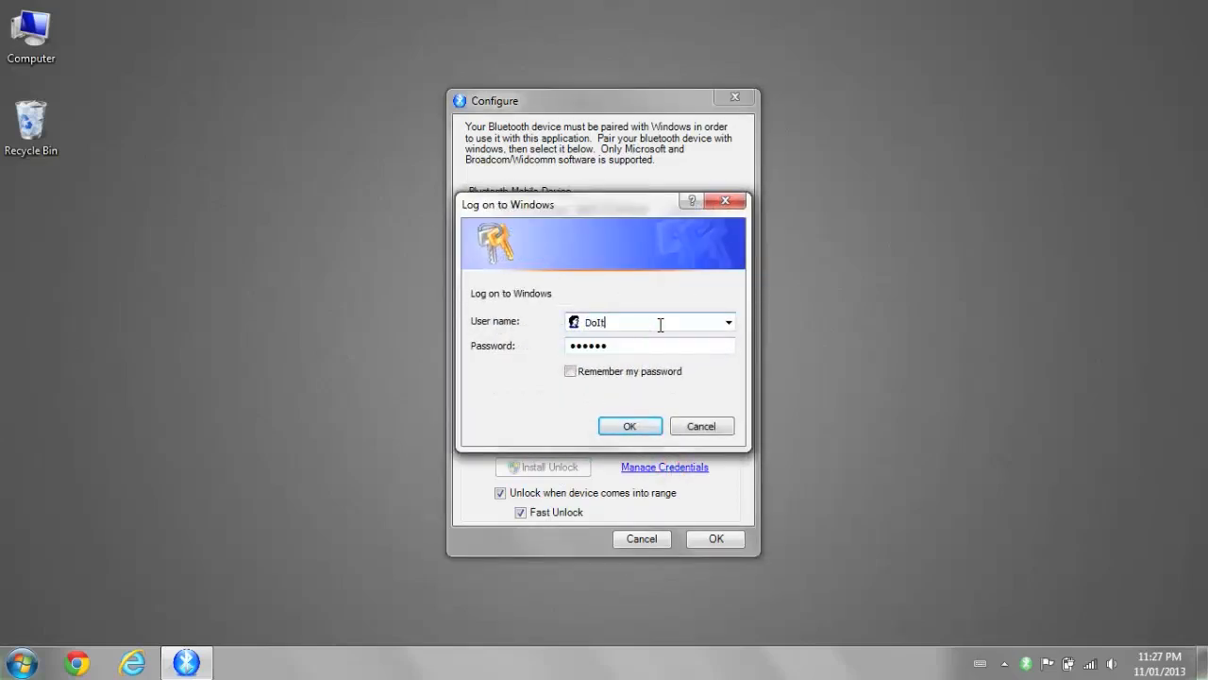
{"action": "left_click", "coordinate": [629, 426]}
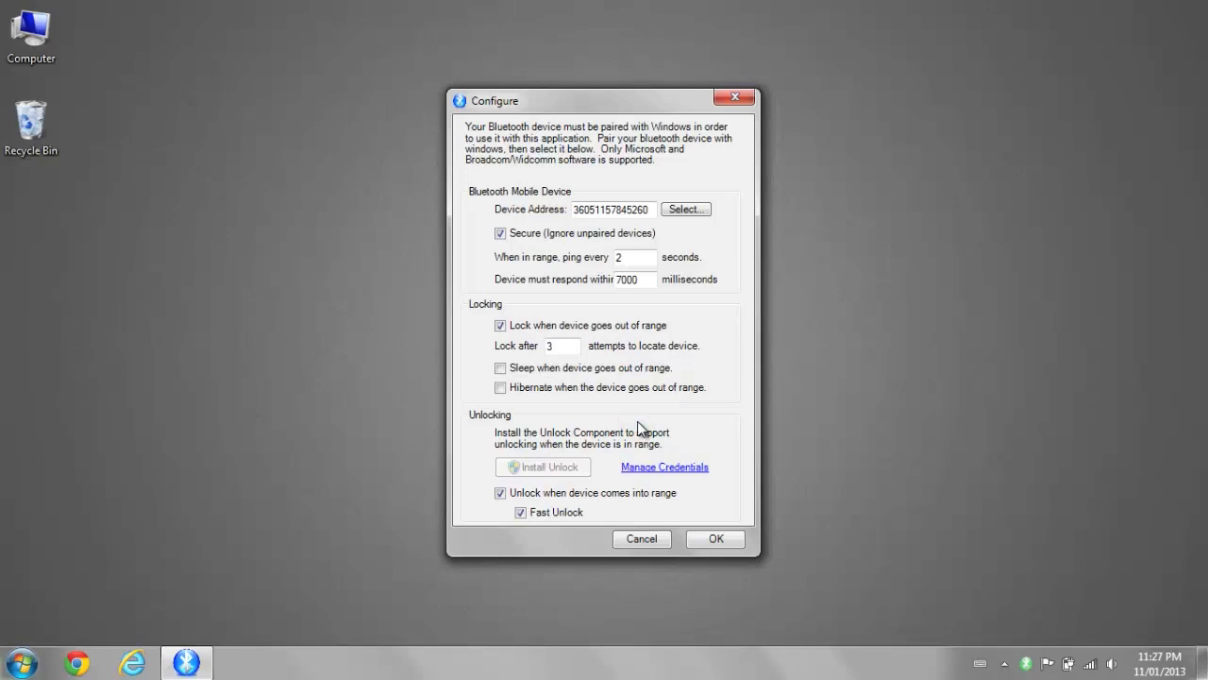
{"action": "left_click", "coordinate": [685, 209]}
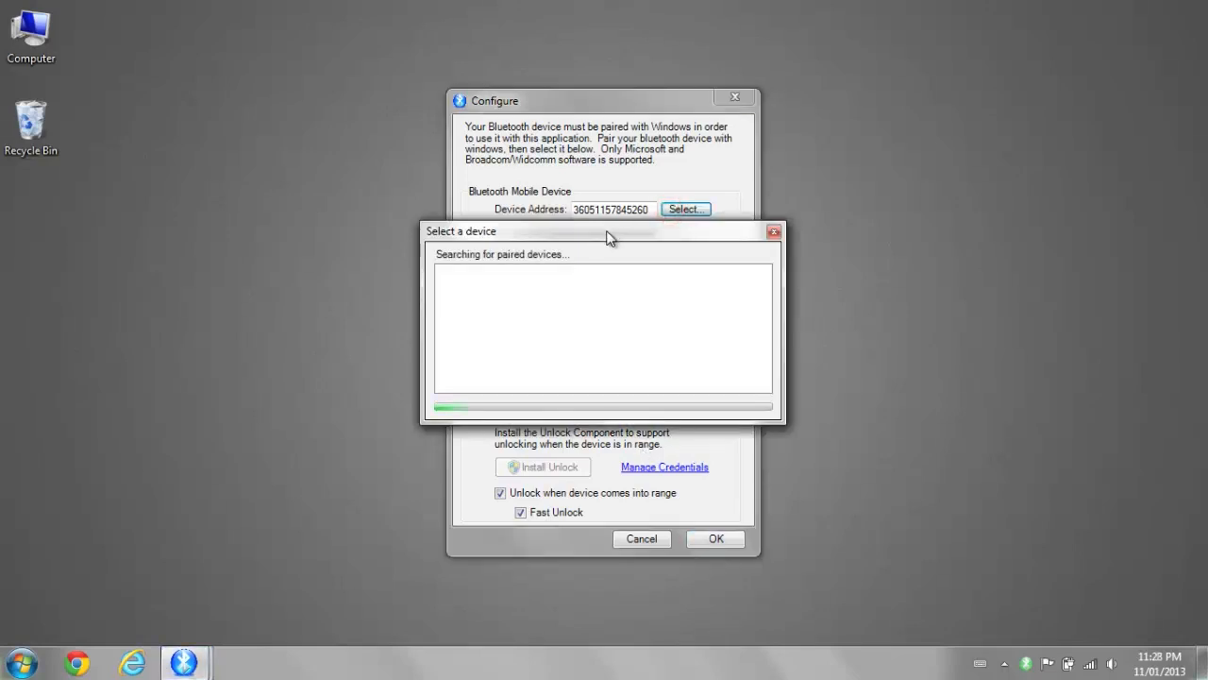